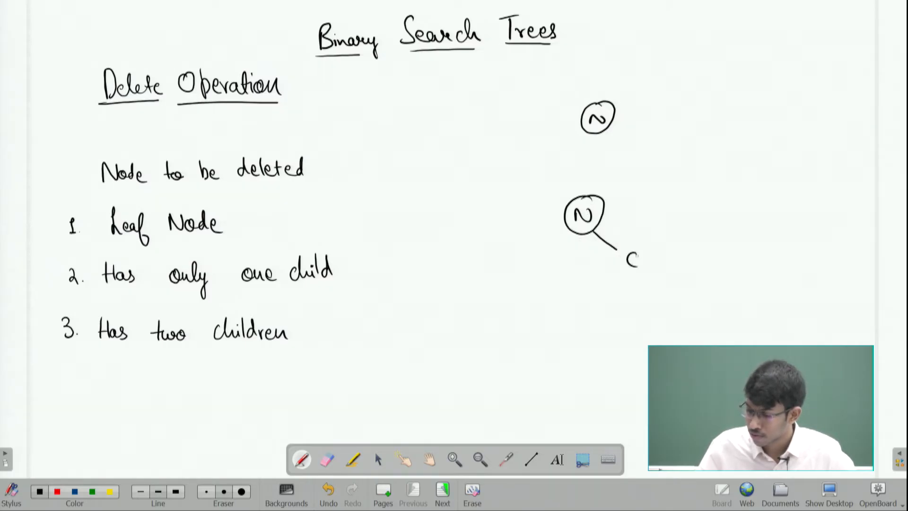
# Draw node N with child C and N with children C1 and C2, then move to a fresh page
pyautogui.moveTo(631, 257); pyautogui.dragTo(644, 261)
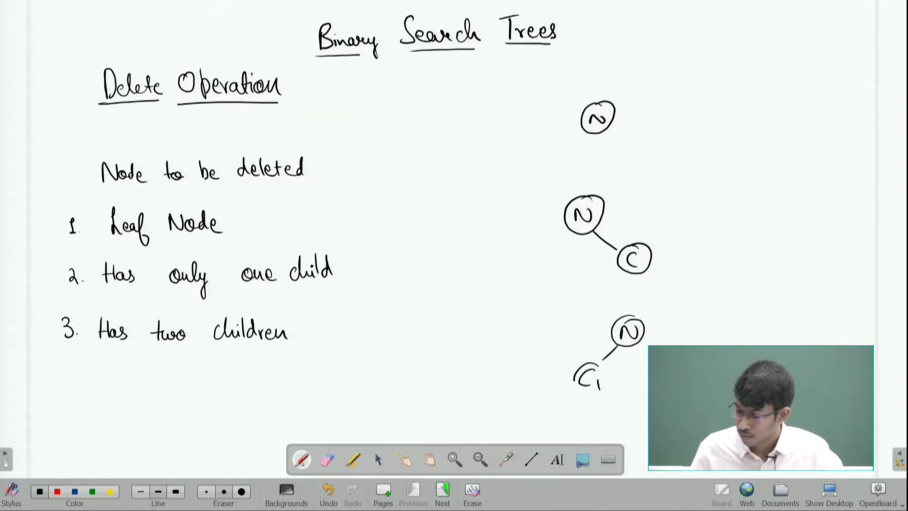
pyautogui.moveTo(636, 347); pyautogui.dragTo(683, 382)
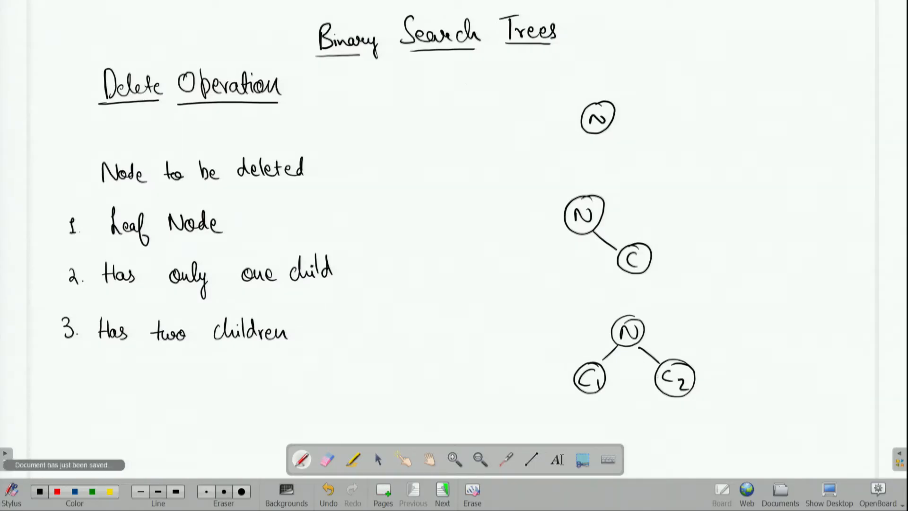
pyautogui.click(442, 492)
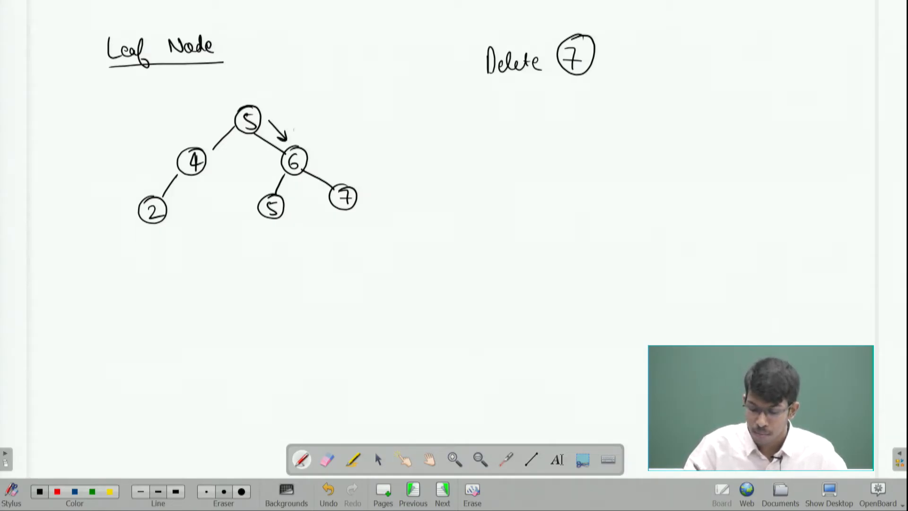
# Draw the arrow from 6 toward 7 tracing the path to the leaf, then start a new page
pyautogui.moveTo(313, 161); pyautogui.dragTo(338, 174)
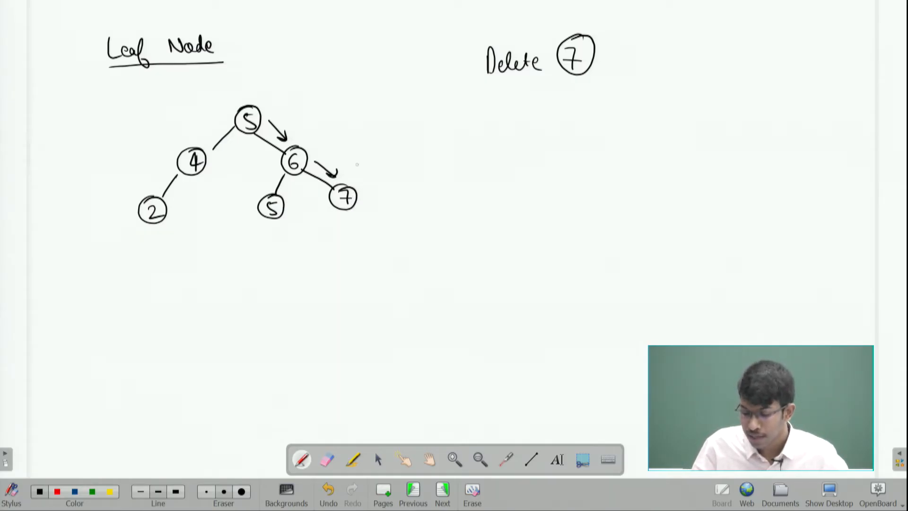
pyautogui.click(327, 460)
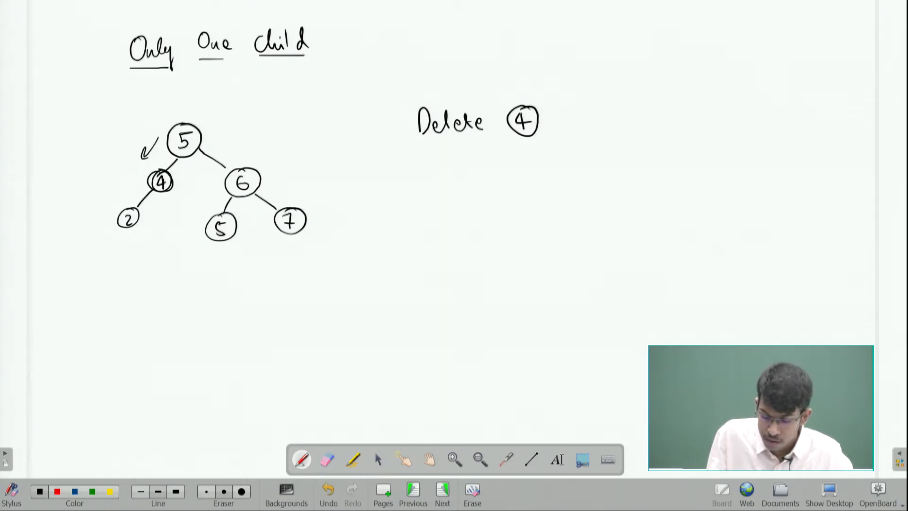
# Mark node 4 for deletion and draw a curved arrow linking node 2 up to 5
pyautogui.click(161, 181)
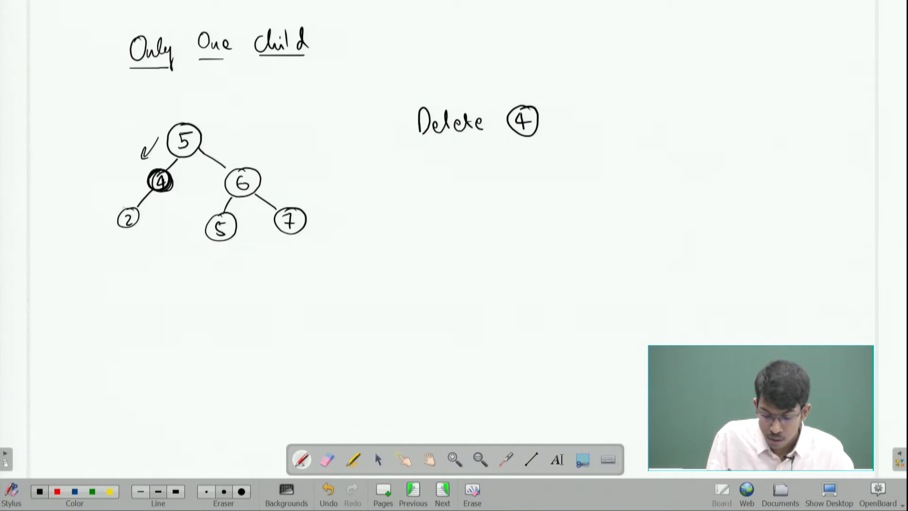
pyautogui.moveTo(125, 218); pyautogui.dragTo(157, 150)
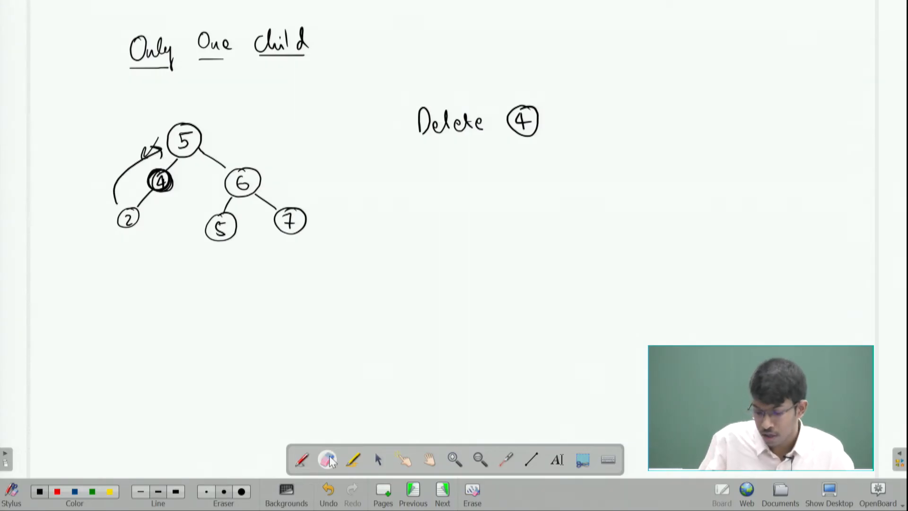
# Erase node 4, then draw a down arrow and the resulting tree: 5 over 2 and 6, 6 over 5 and 7
pyautogui.moveTo(162, 182); pyautogui.dragTo(164, 197)
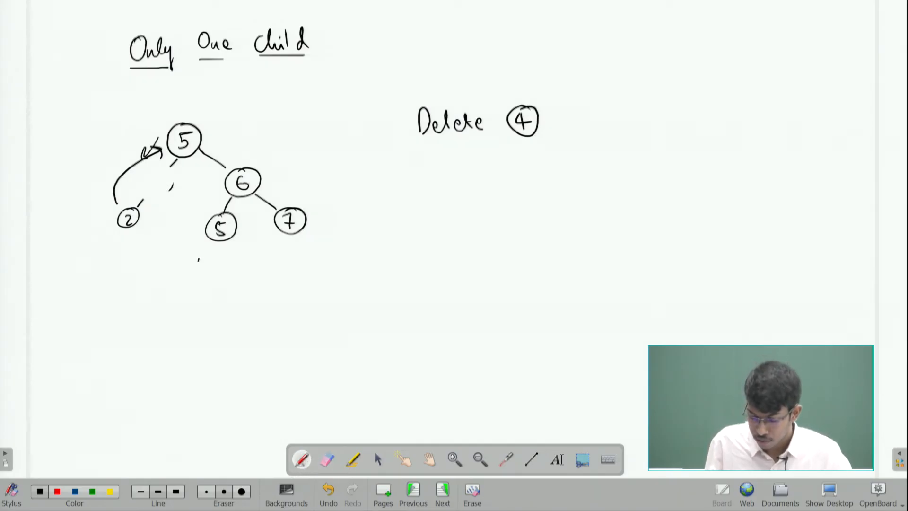
pyautogui.moveTo(203, 261); pyautogui.dragTo(204, 304)
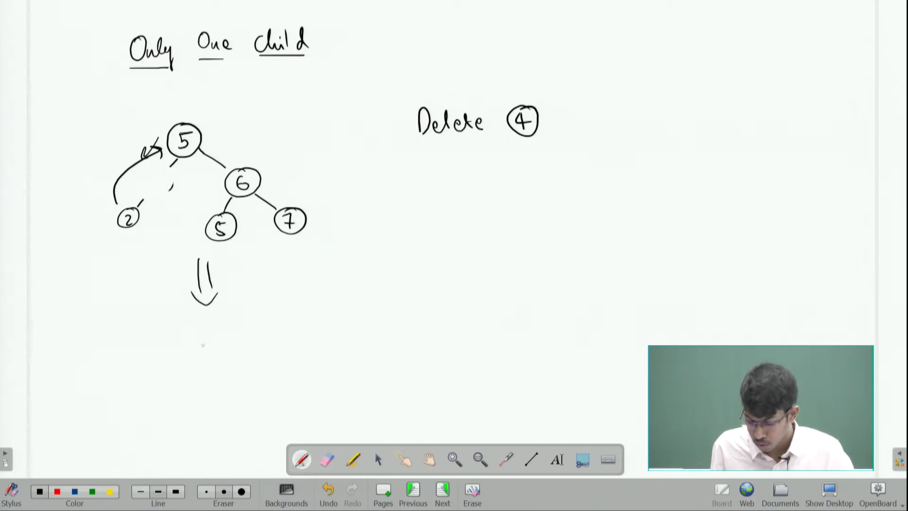
pyautogui.moveTo(197, 336); pyautogui.dragTo(215, 377)
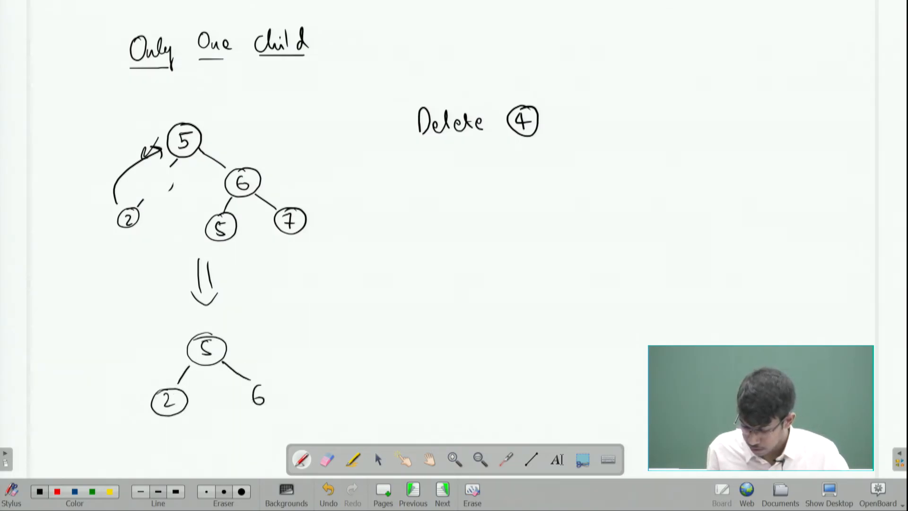
pyautogui.moveTo(254, 377); pyautogui.dragTo(229, 446)
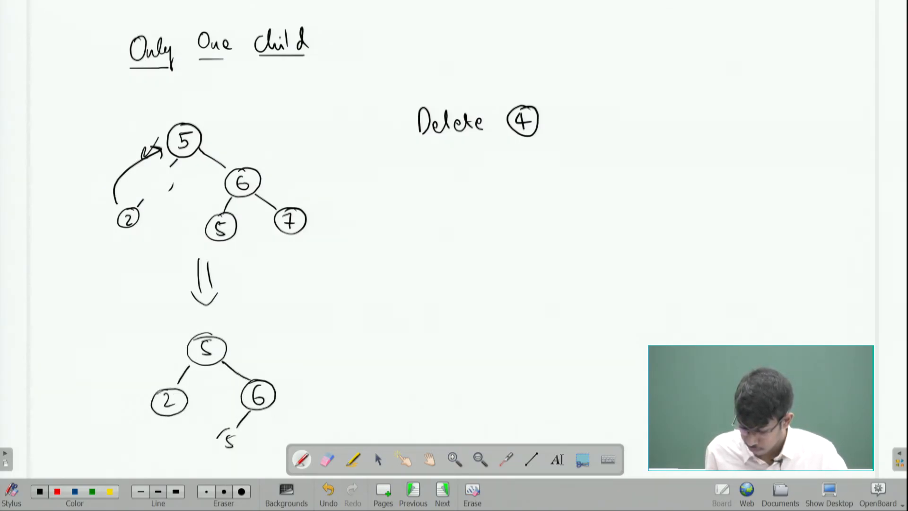
pyautogui.moveTo(273, 417); pyautogui.dragTo(284, 437)
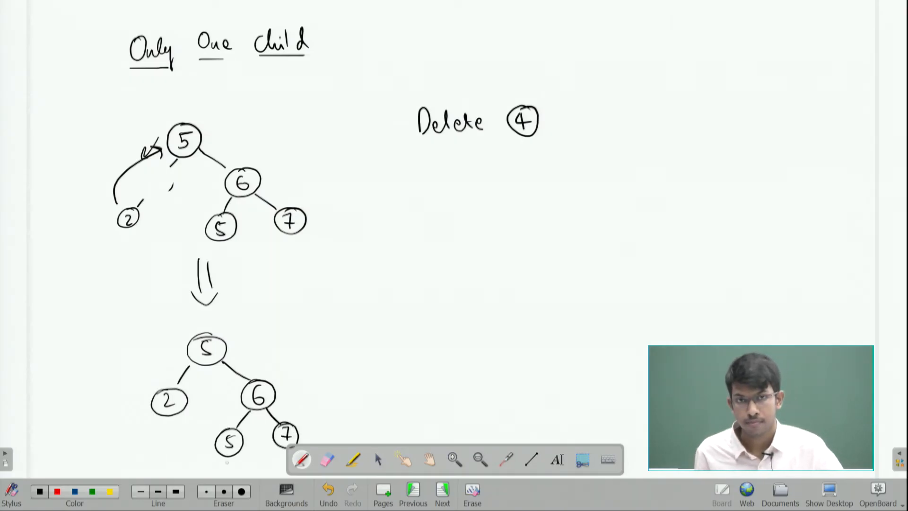
# On a new page write Delete 6 and draw an arrow from 5 pointing at node 6
pyautogui.click(442, 491)
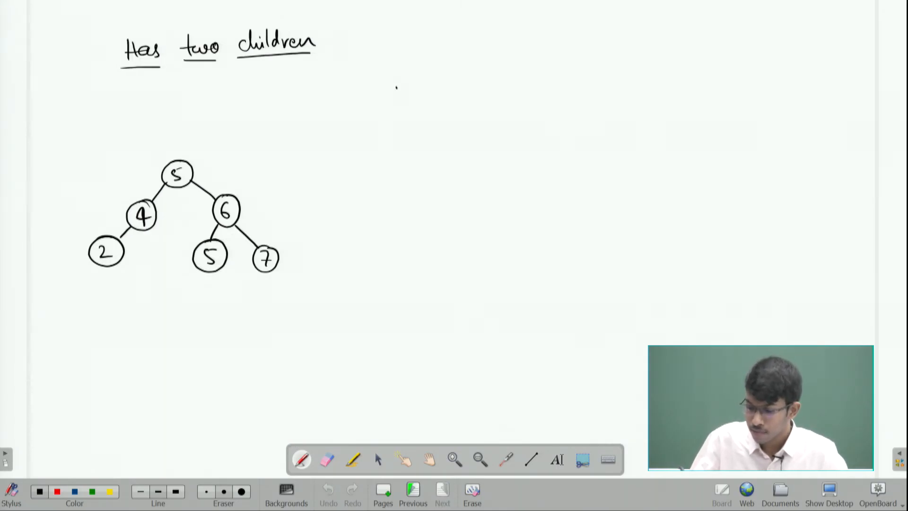
pyautogui.write('Delete 6')
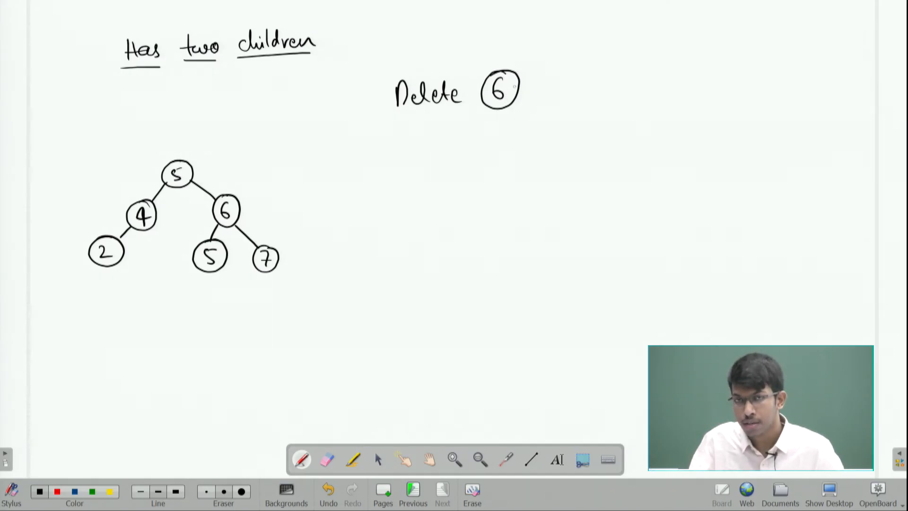
pyautogui.moveTo(191, 174); pyautogui.dragTo(217, 186)
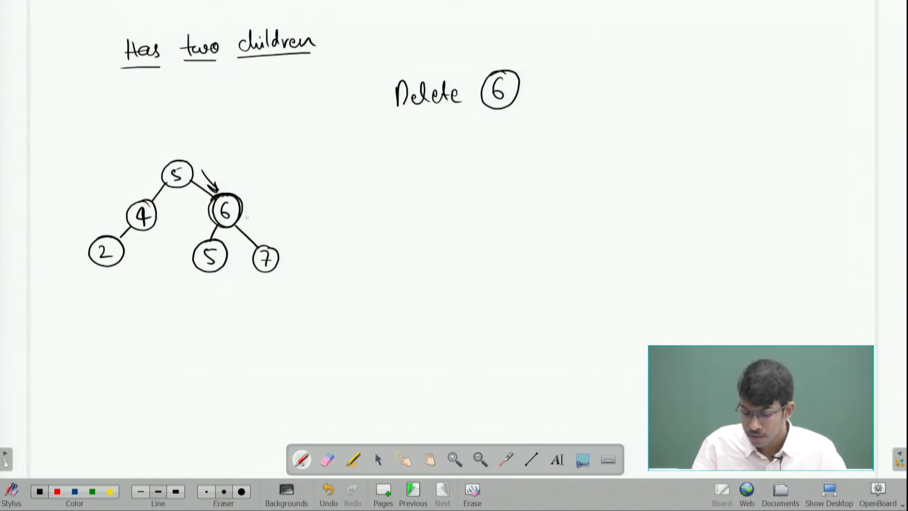
# Draw an arrow from 6 toward 7 and rewrite the nodes swapped so 7 sits above 5 and 6
pyautogui.moveTo(235, 218); pyautogui.dragTo(255, 235)
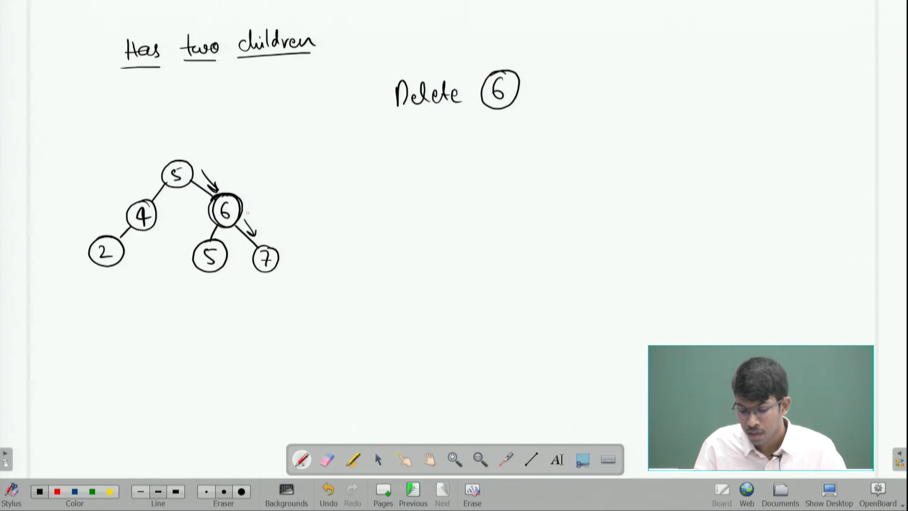
pyautogui.click(326, 459)
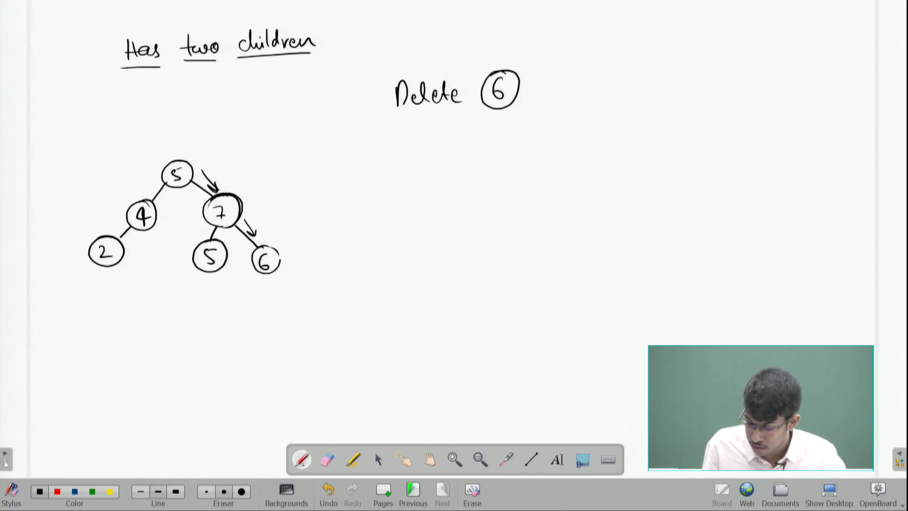
pyautogui.click(327, 460)
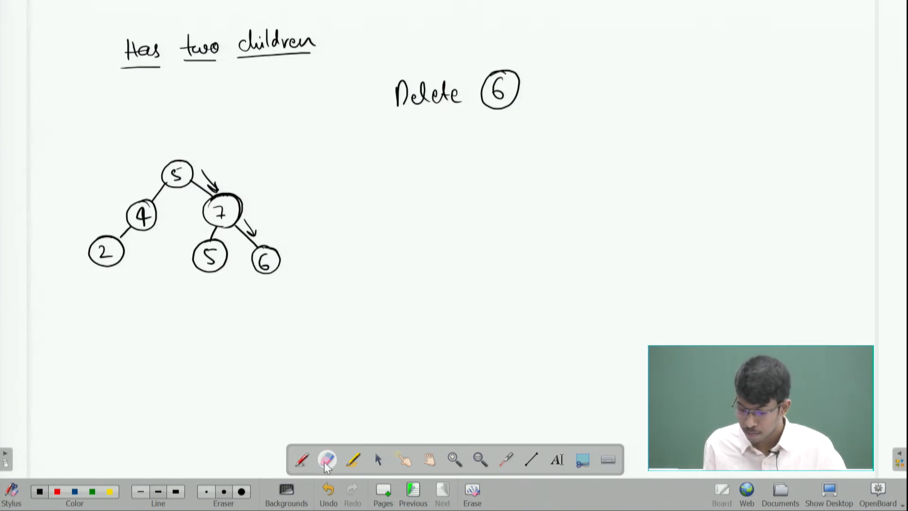